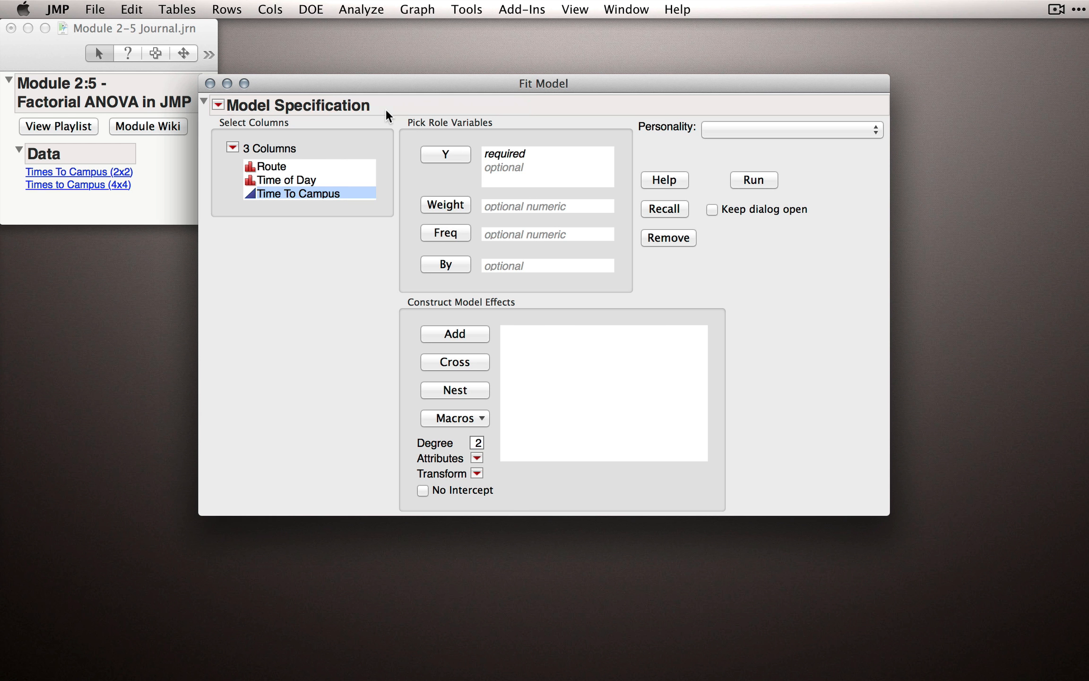
mouse_move(582, 341)
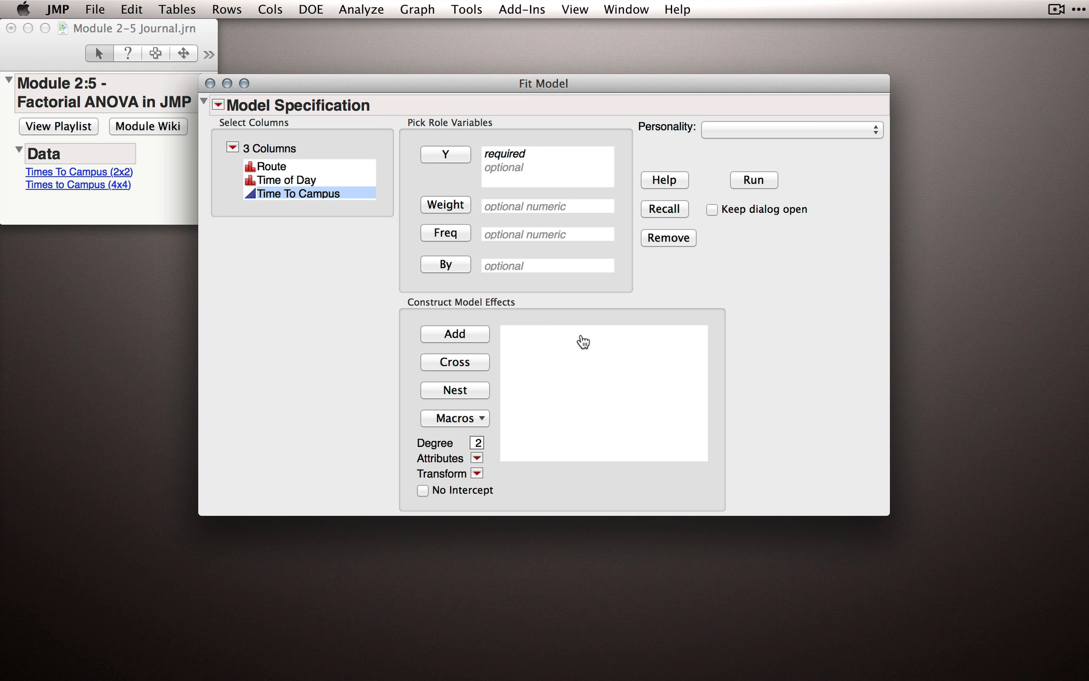
mouse_move(713, 145)
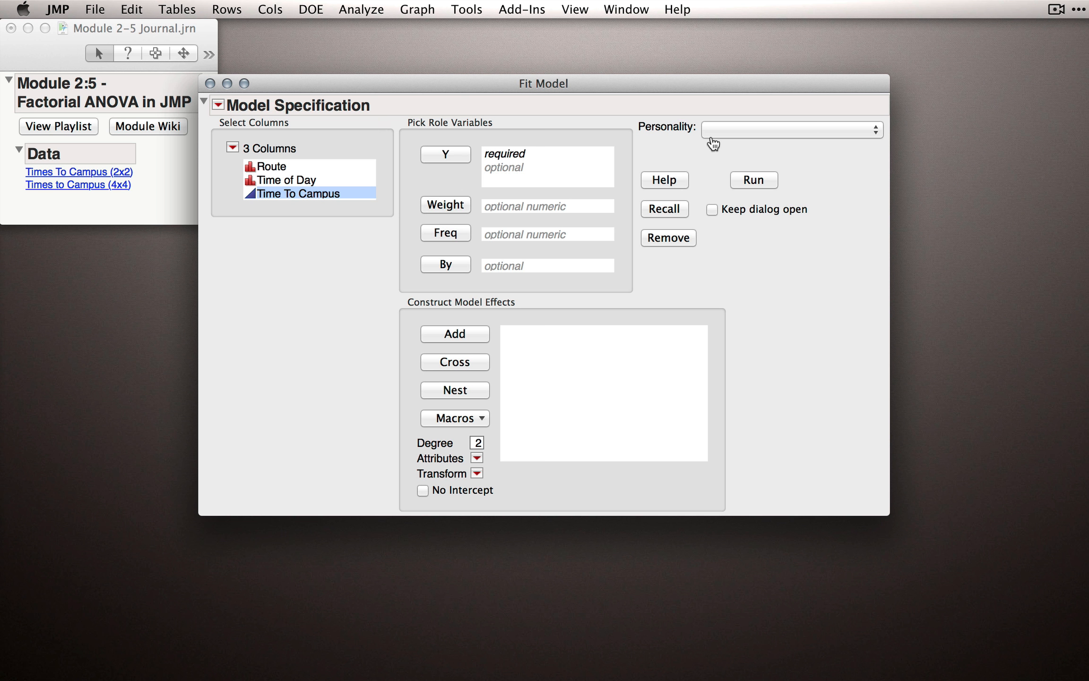
Set Time To Campus as the Y response with Minimal Report emphasis
click(792, 130)
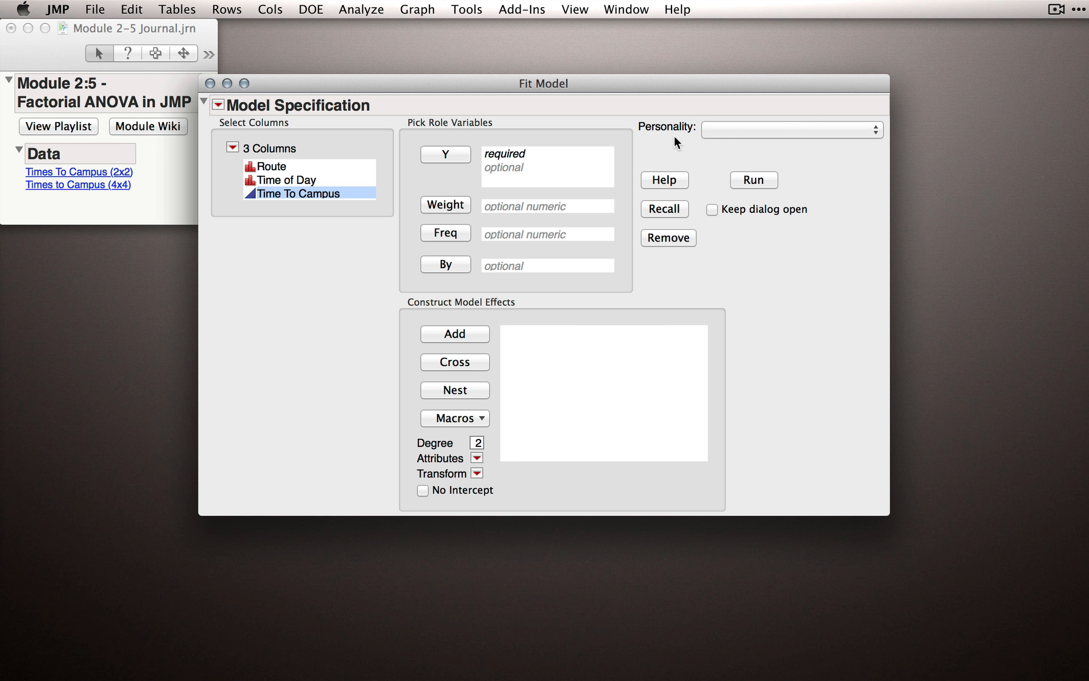
mouse_move(381, 193)
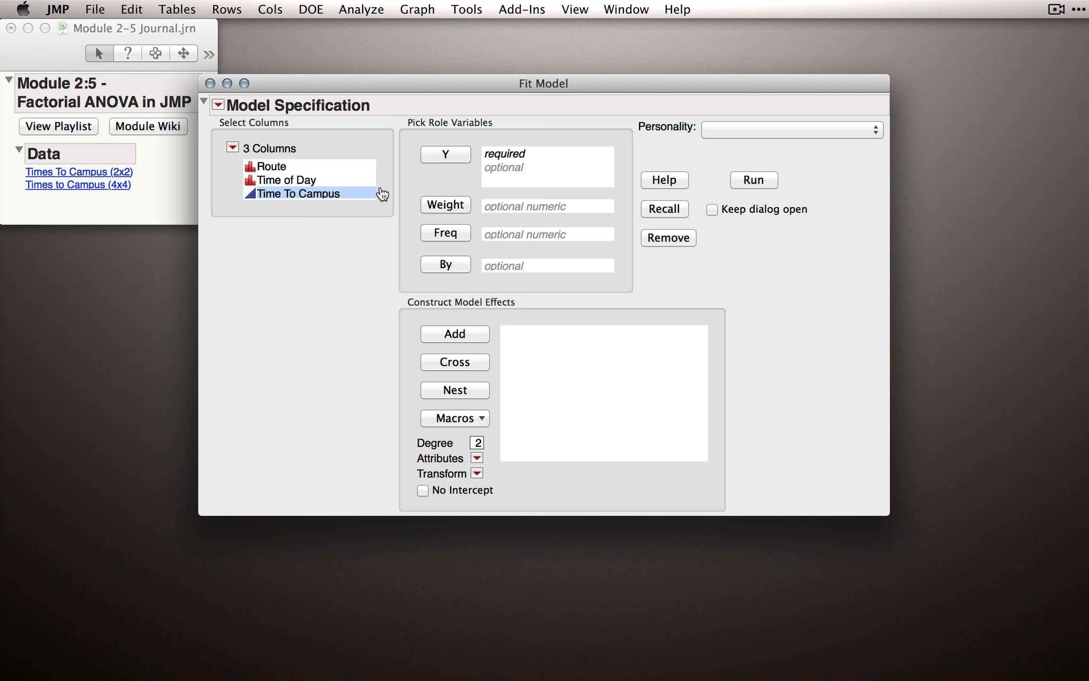
click(445, 155)
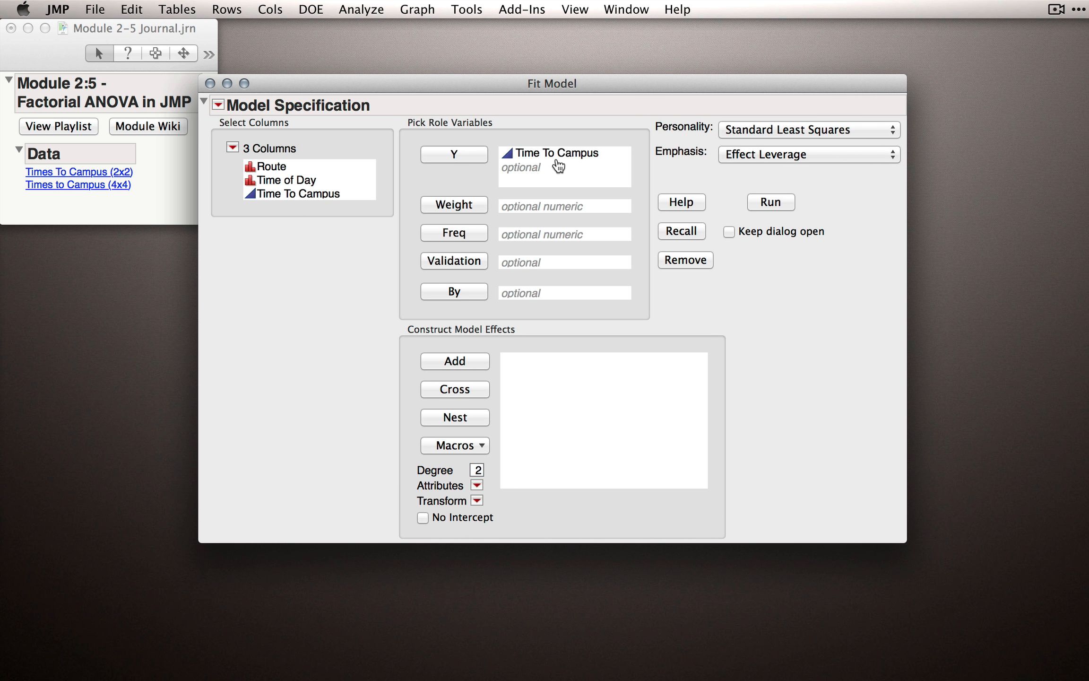
mouse_move(834, 146)
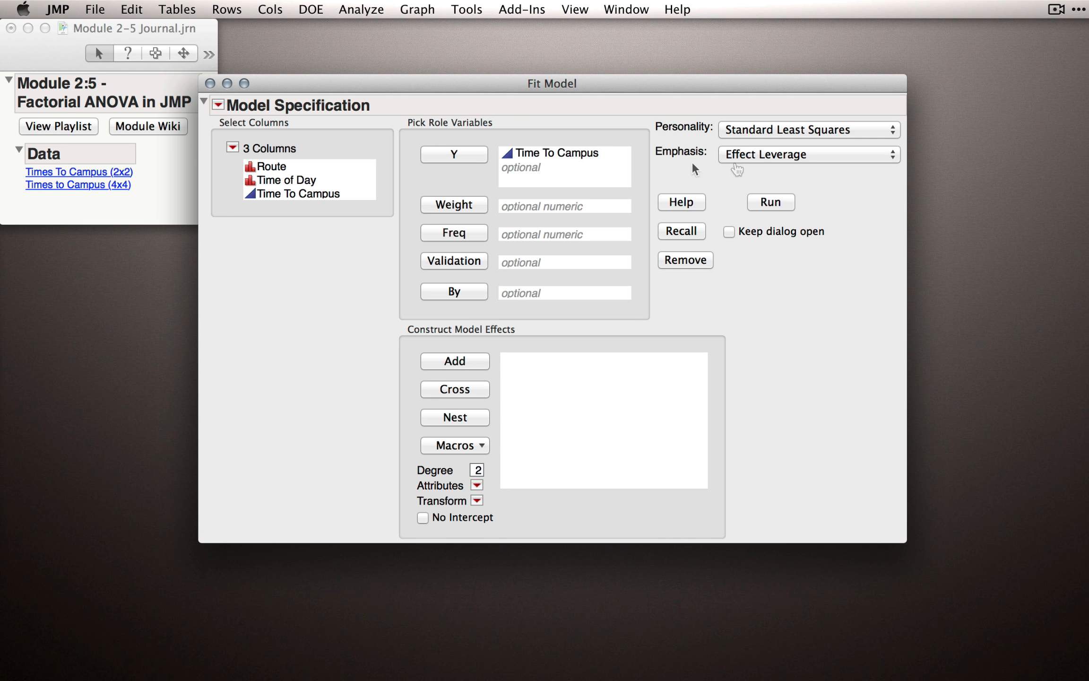
click(808, 155)
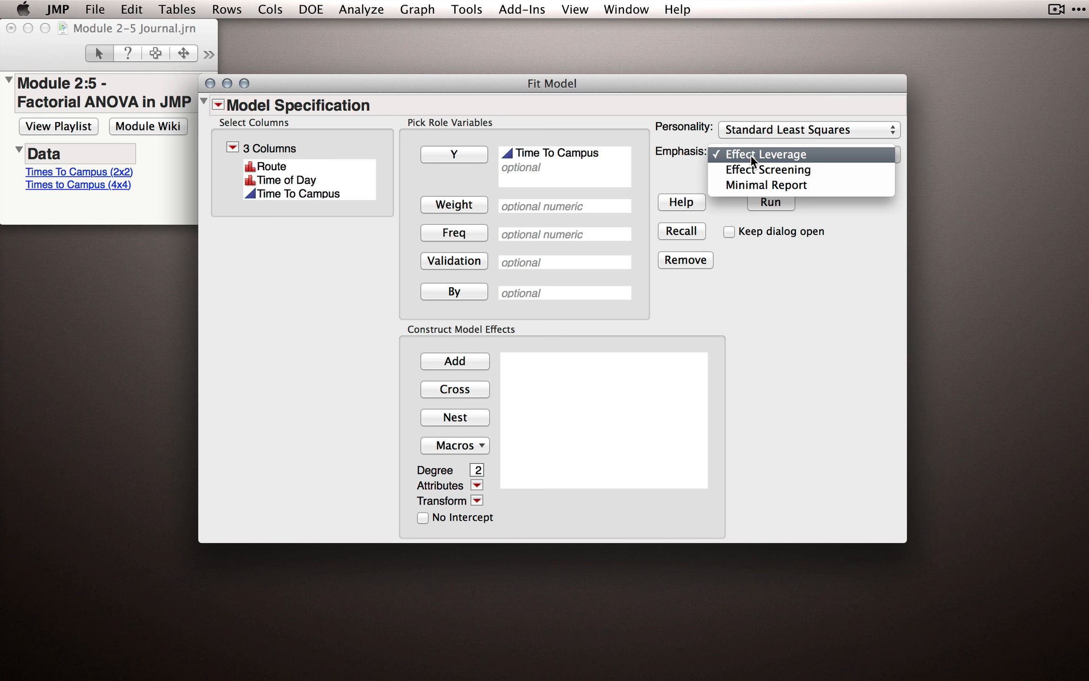
click(766, 185)
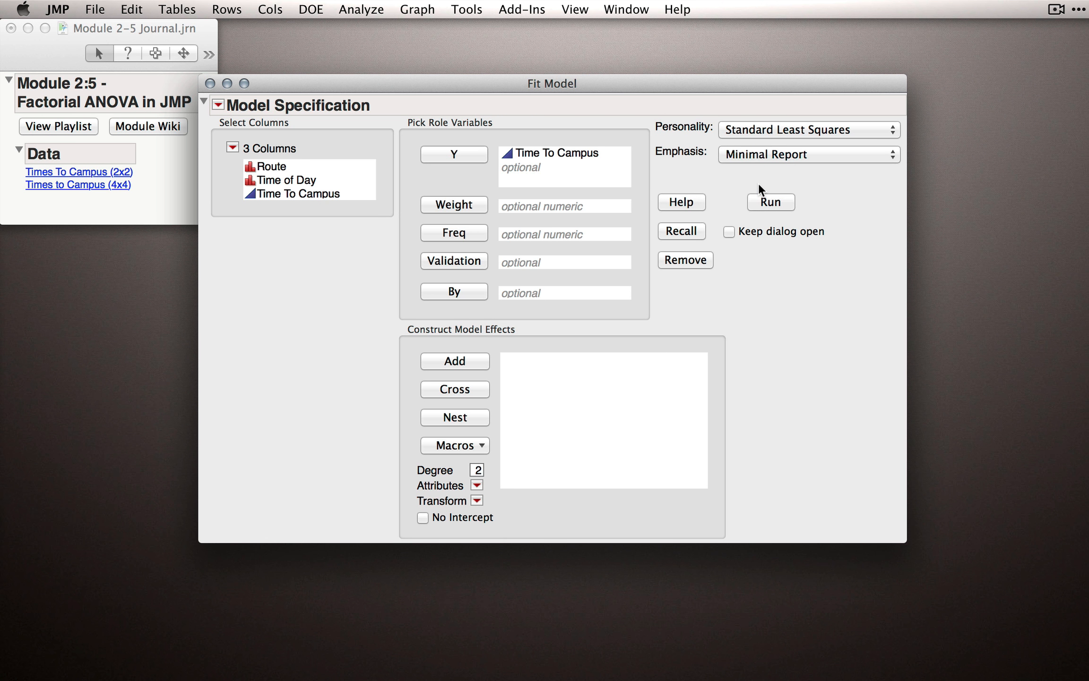
mouse_move(726, 195)
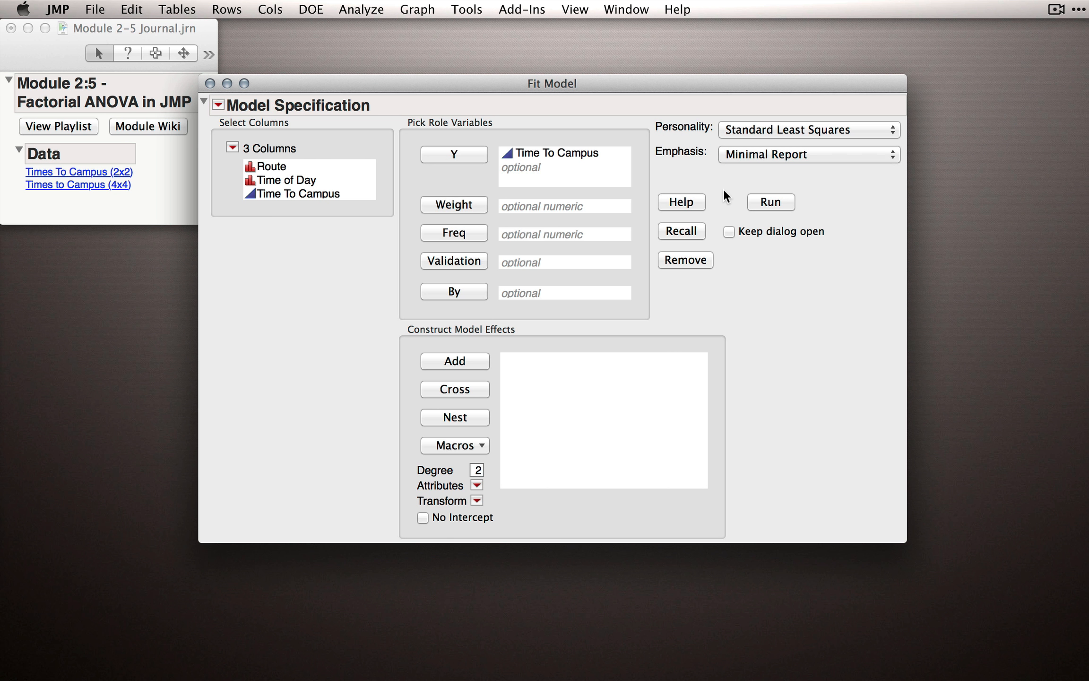
mouse_move(726, 209)
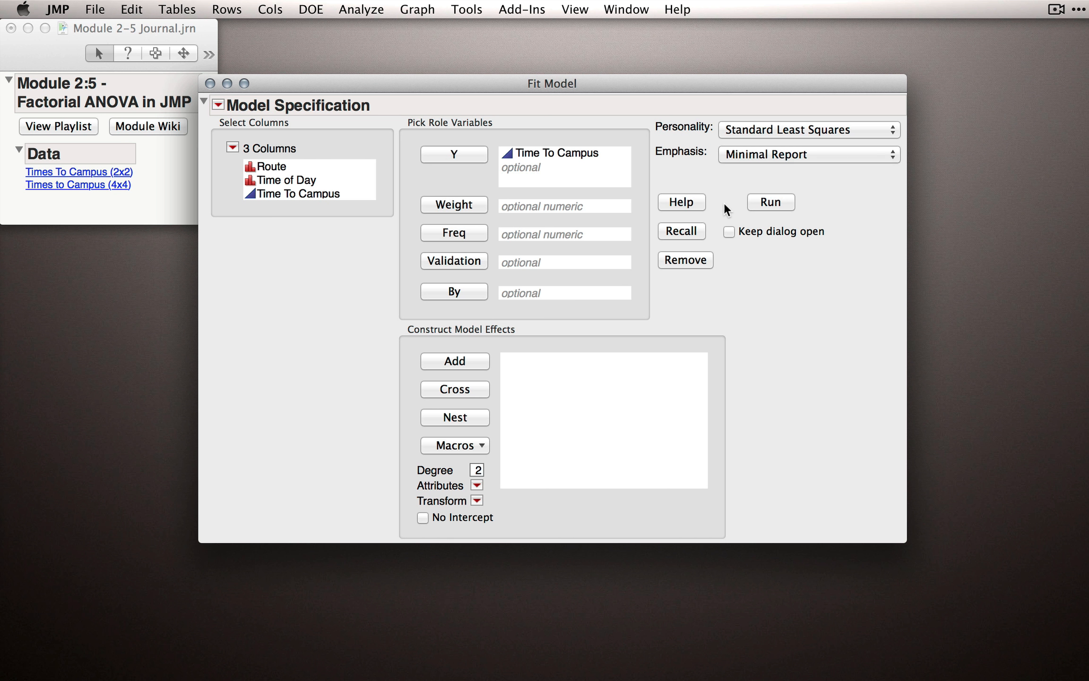
mouse_move(541, 355)
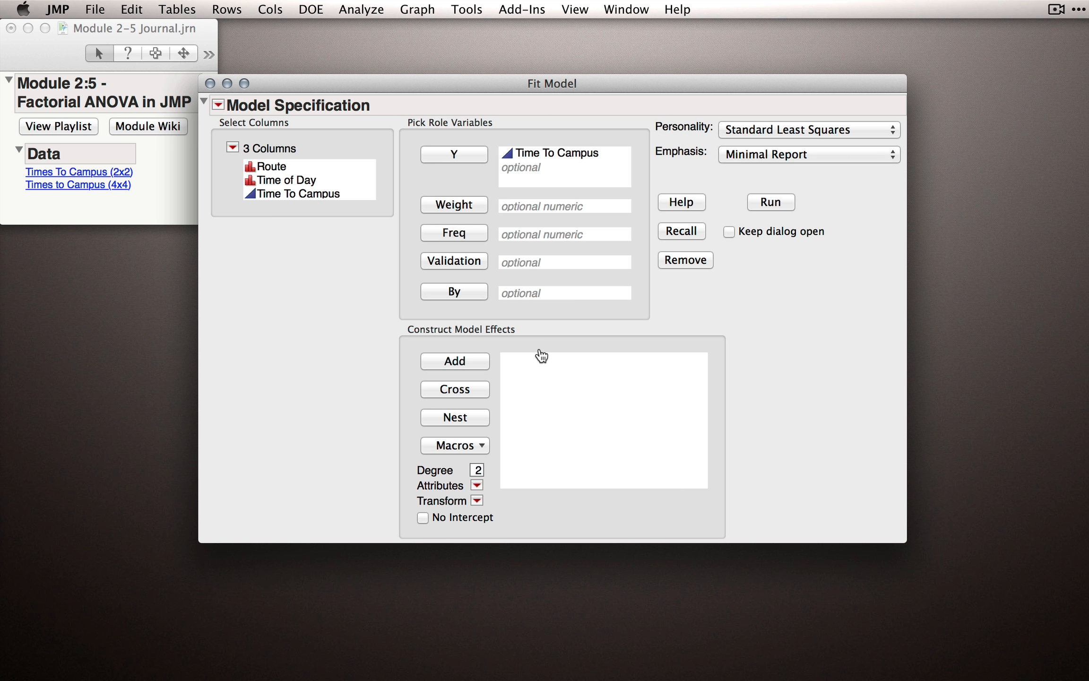
mouse_move(688, 394)
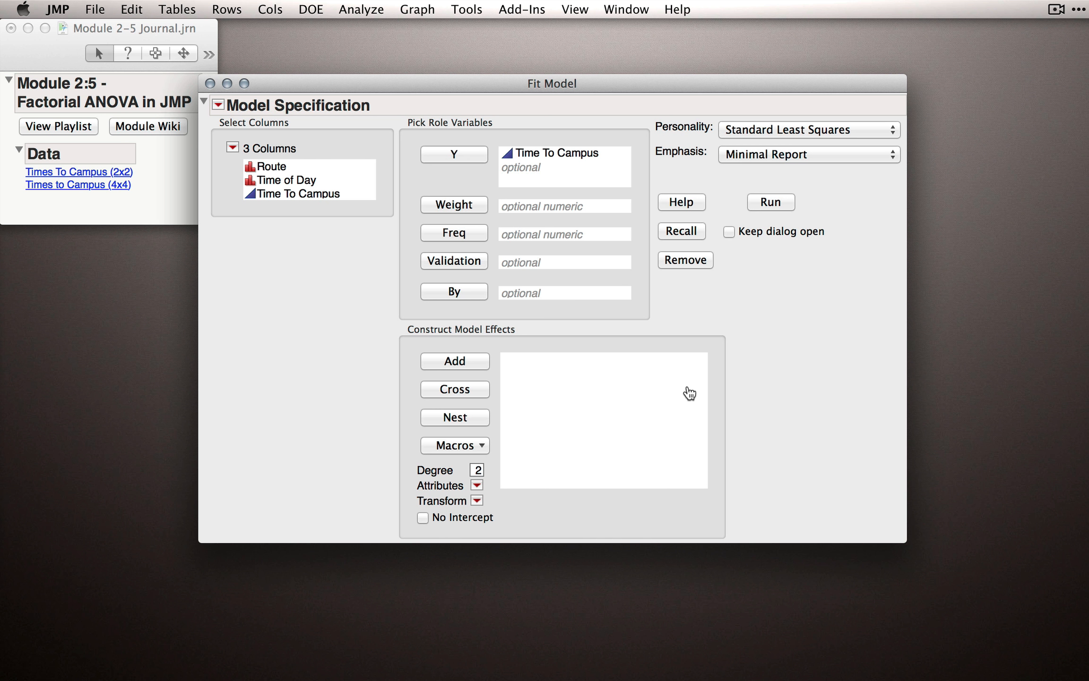
mouse_move(319, 170)
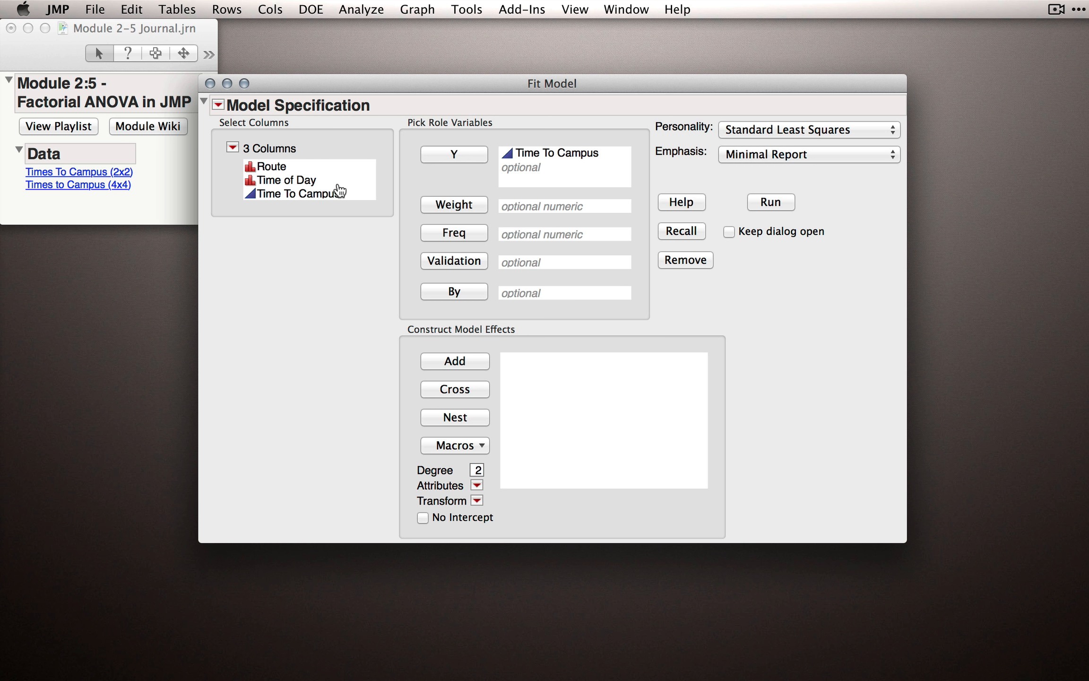
mouse_move(305, 181)
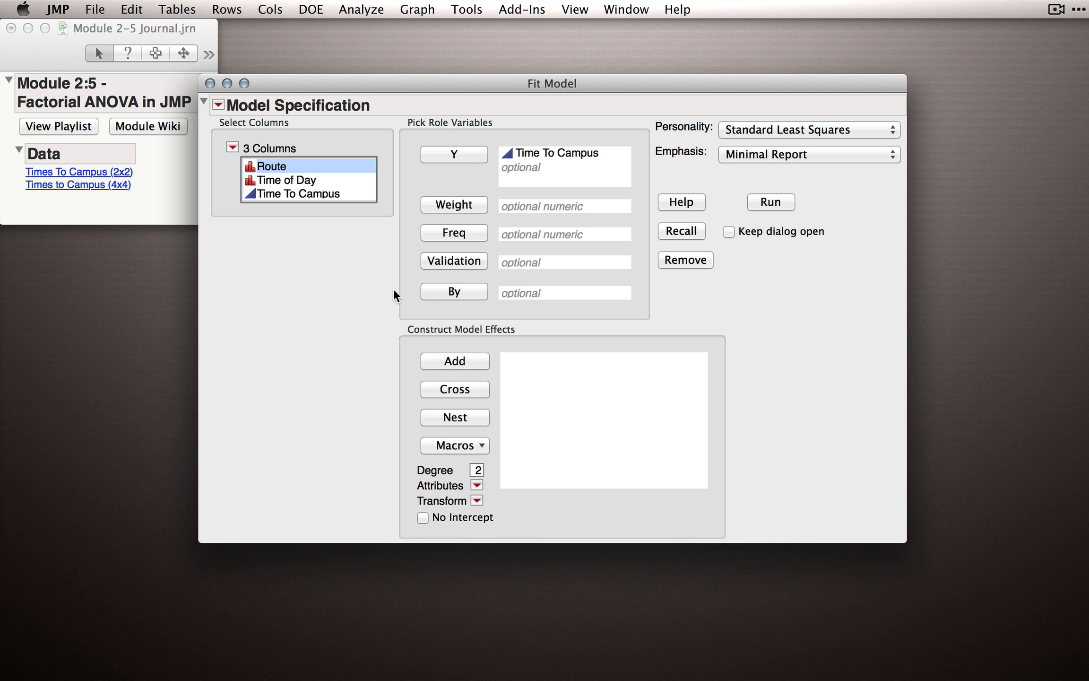
Add Route and Time of Day as model effects
click(454, 361)
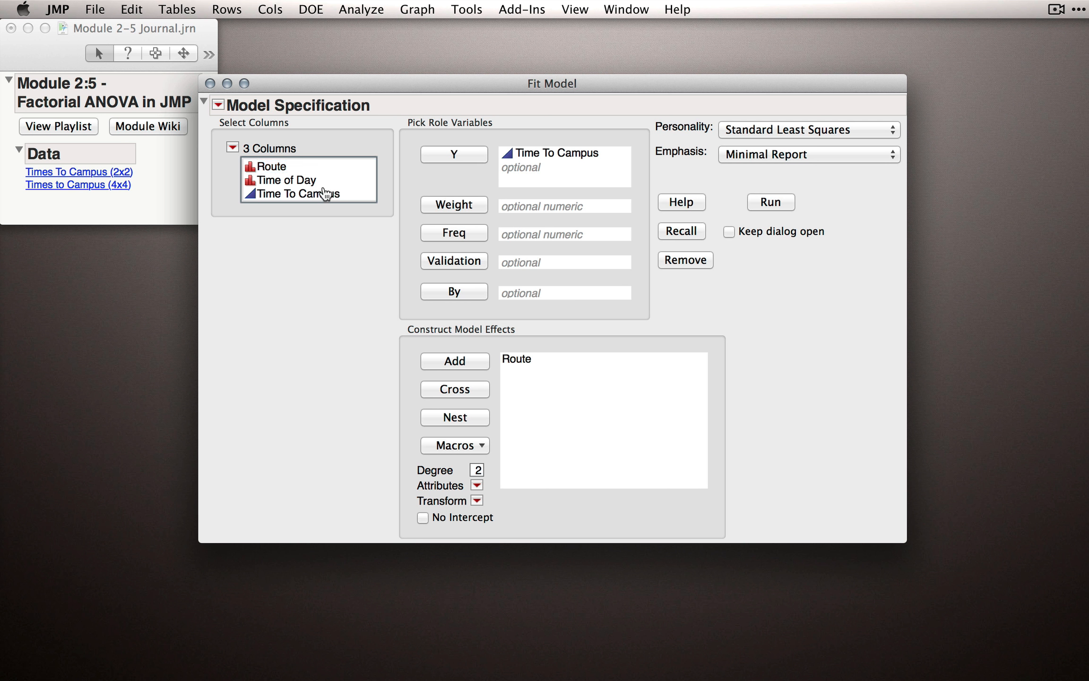
click(286, 181)
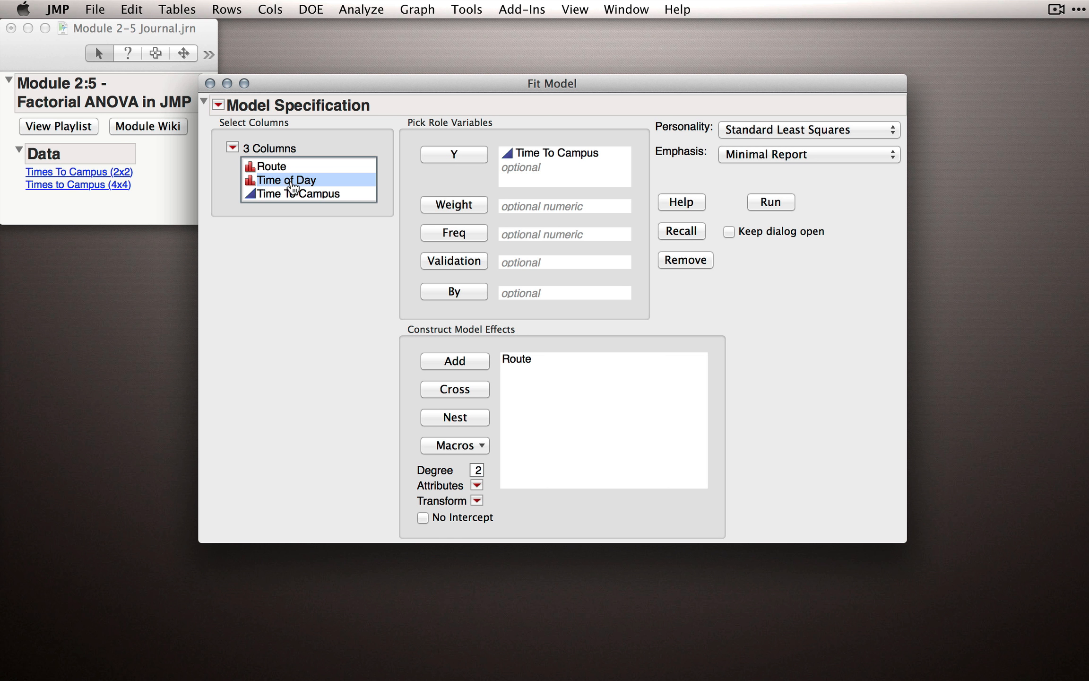
click(455, 361)
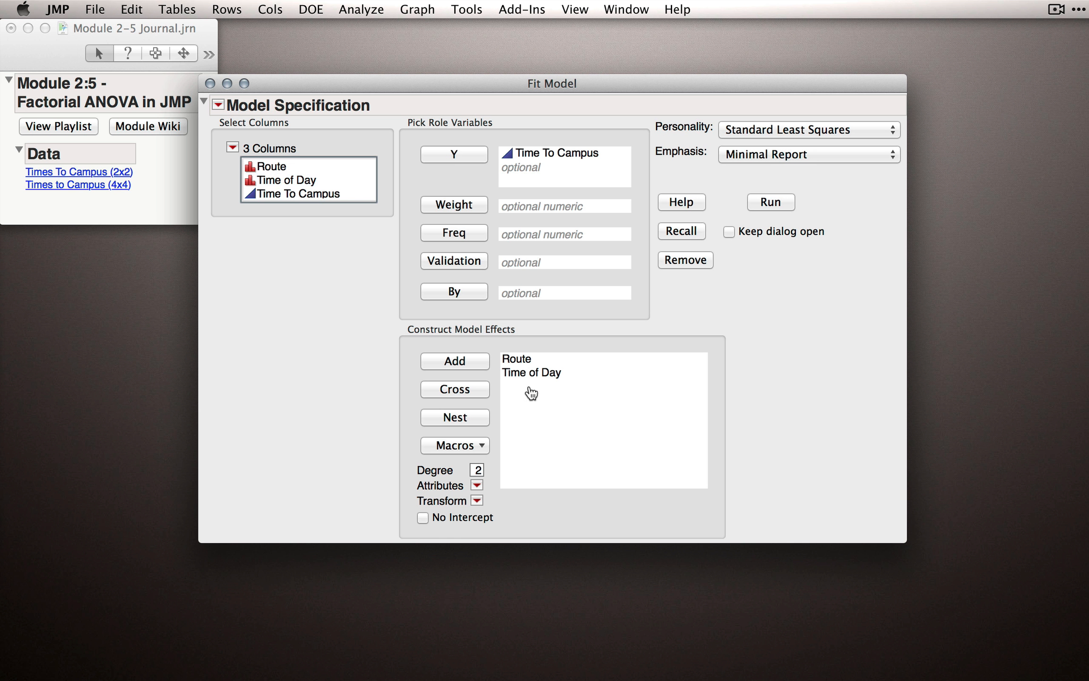
mouse_move(537, 397)
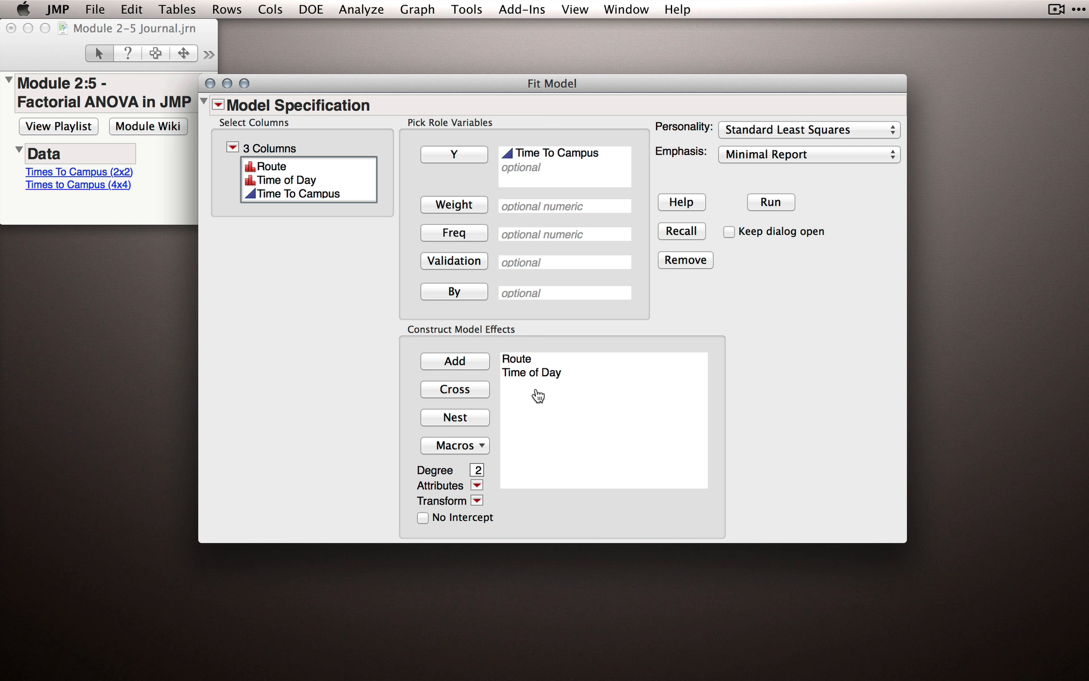
mouse_move(538, 364)
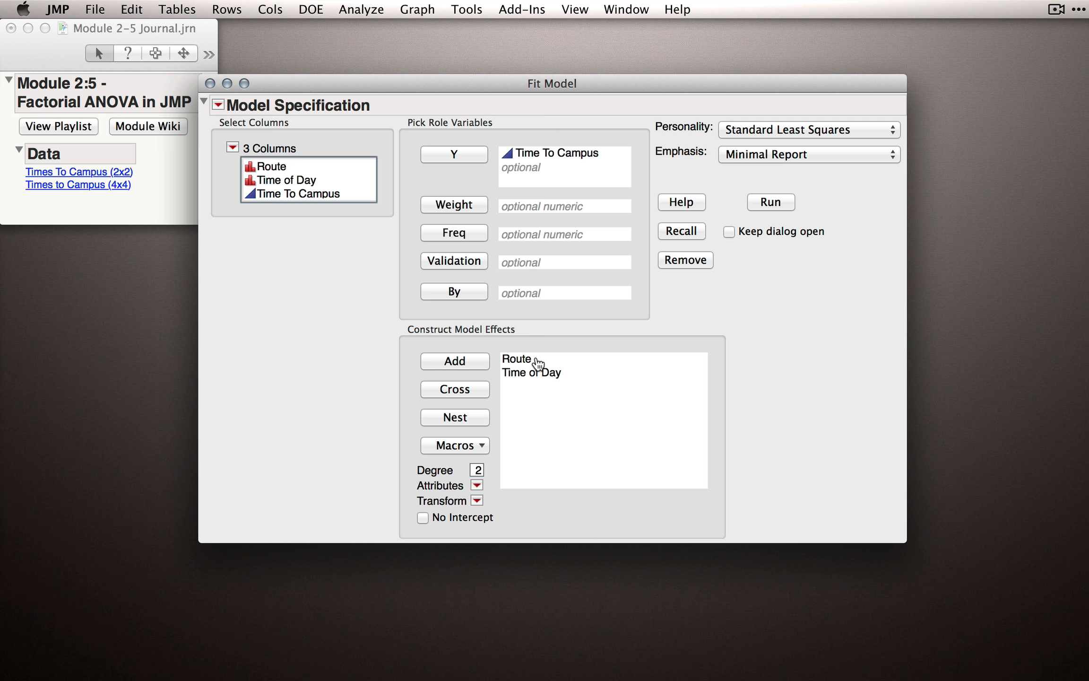
Cross Route with Time of Day to add the Route*Time of Day interaction
click(518, 359)
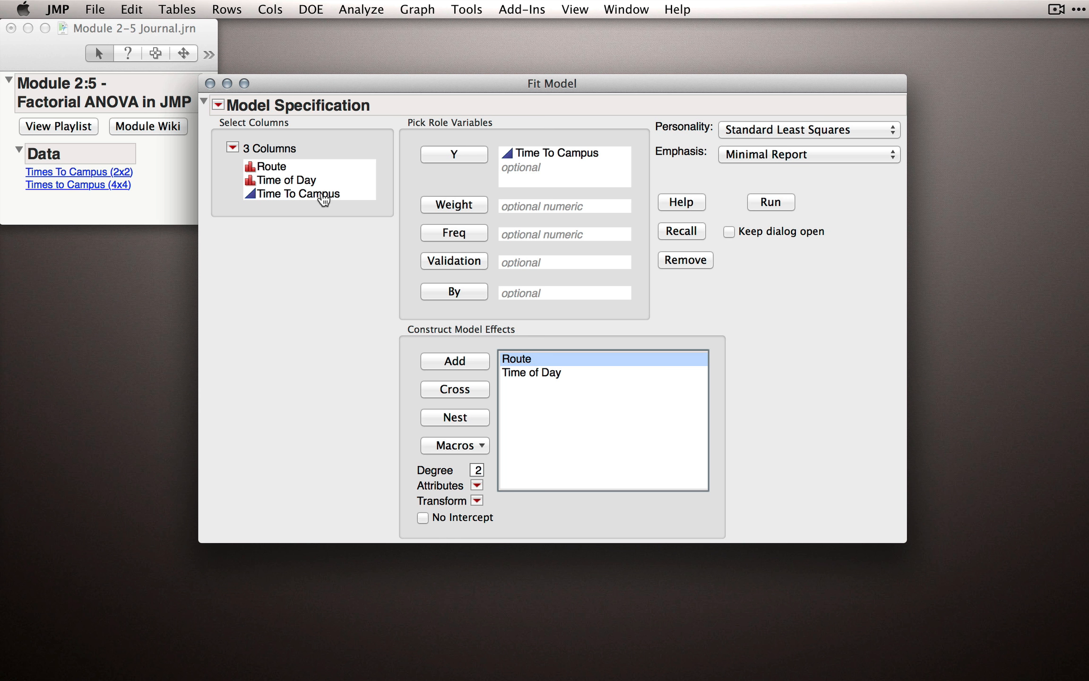
click(285, 180)
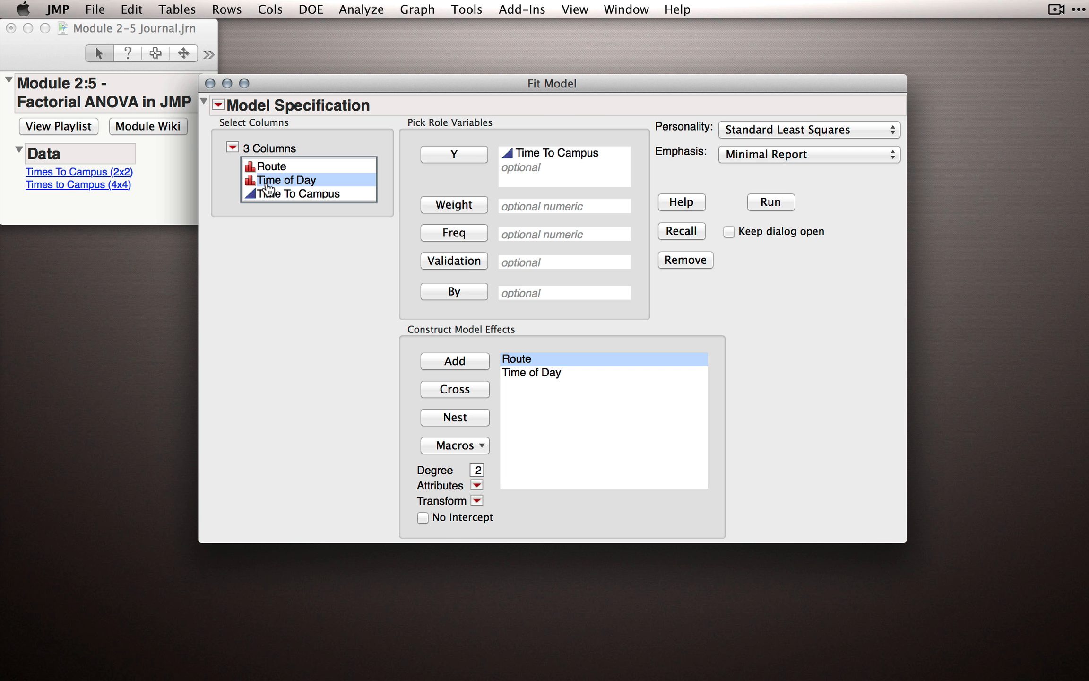
mouse_move(404, 322)
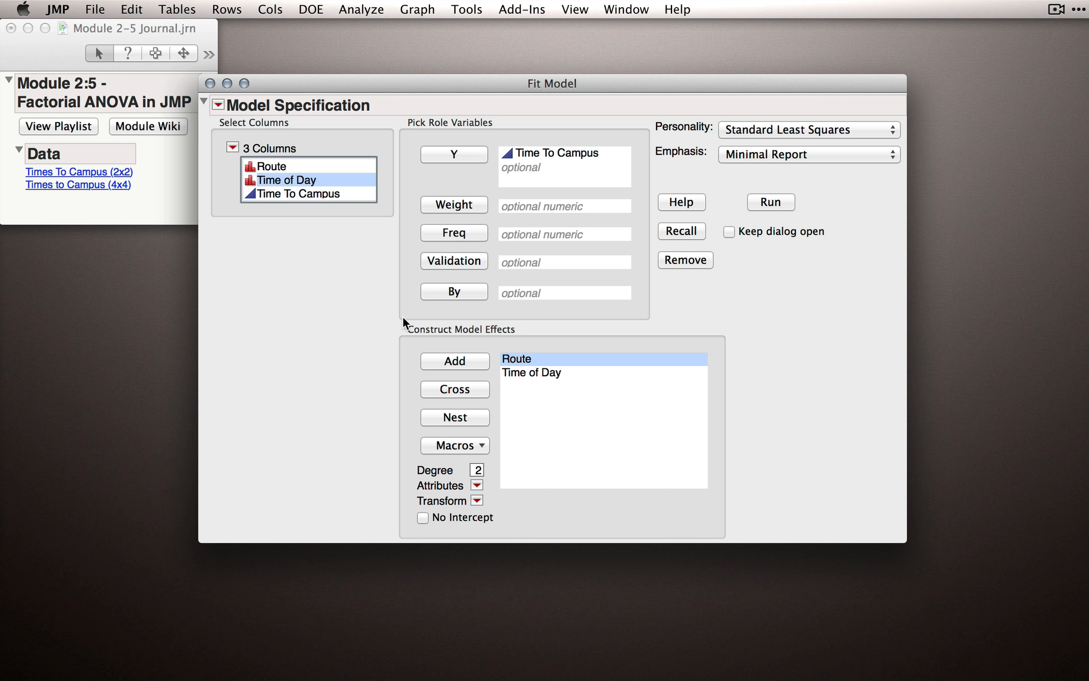
click(455, 389)
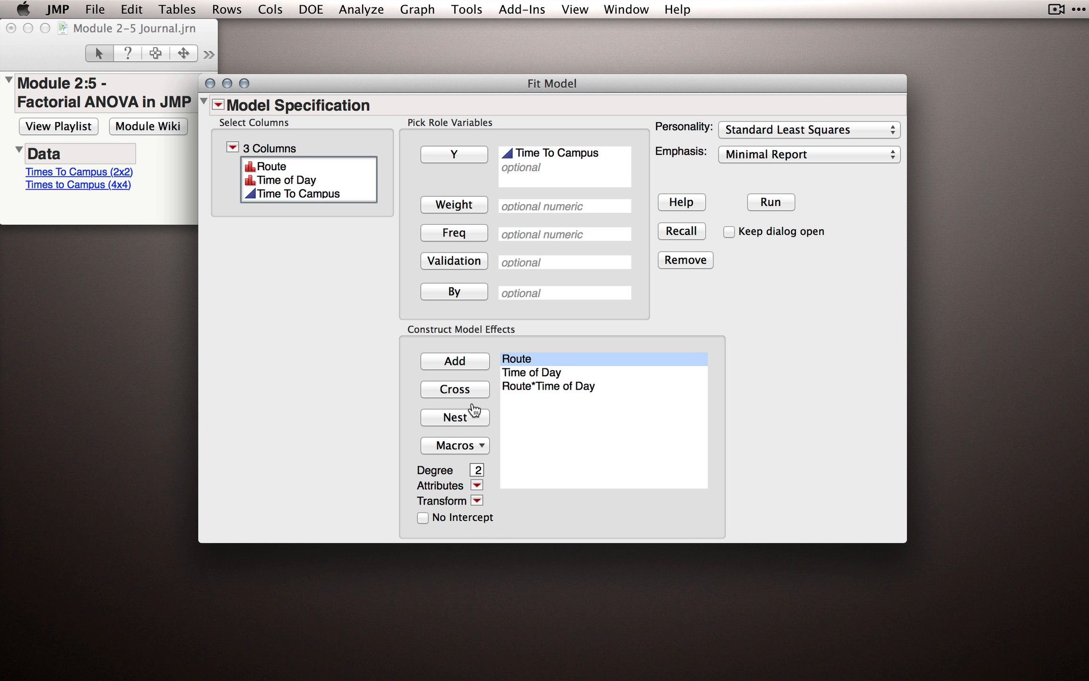
mouse_move(551, 412)
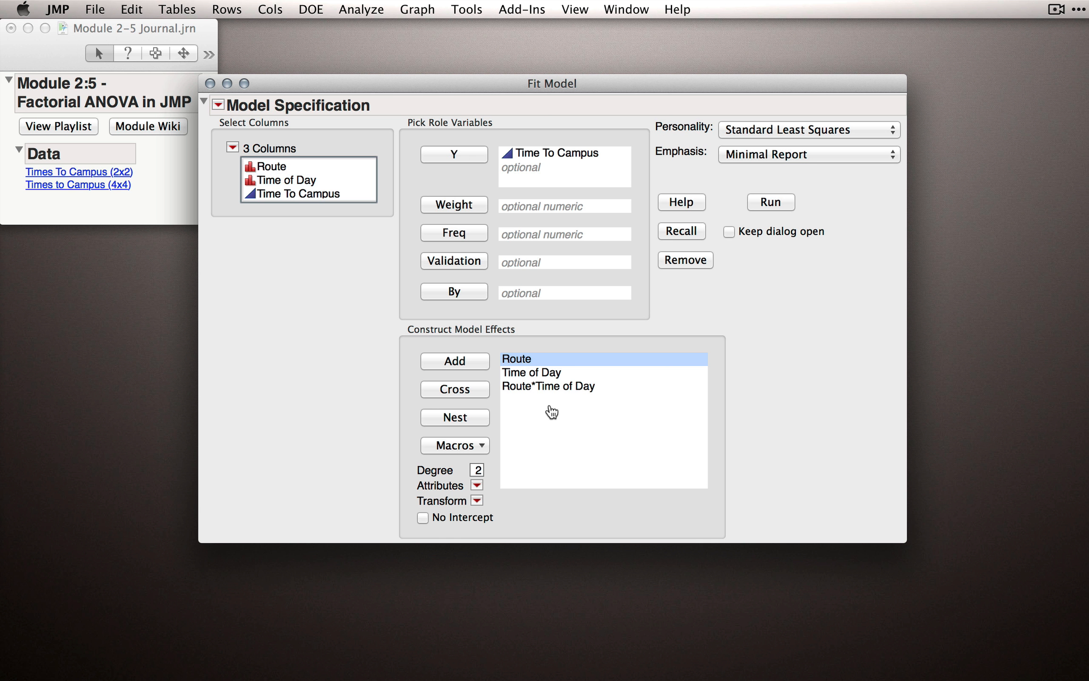
mouse_move(532, 395)
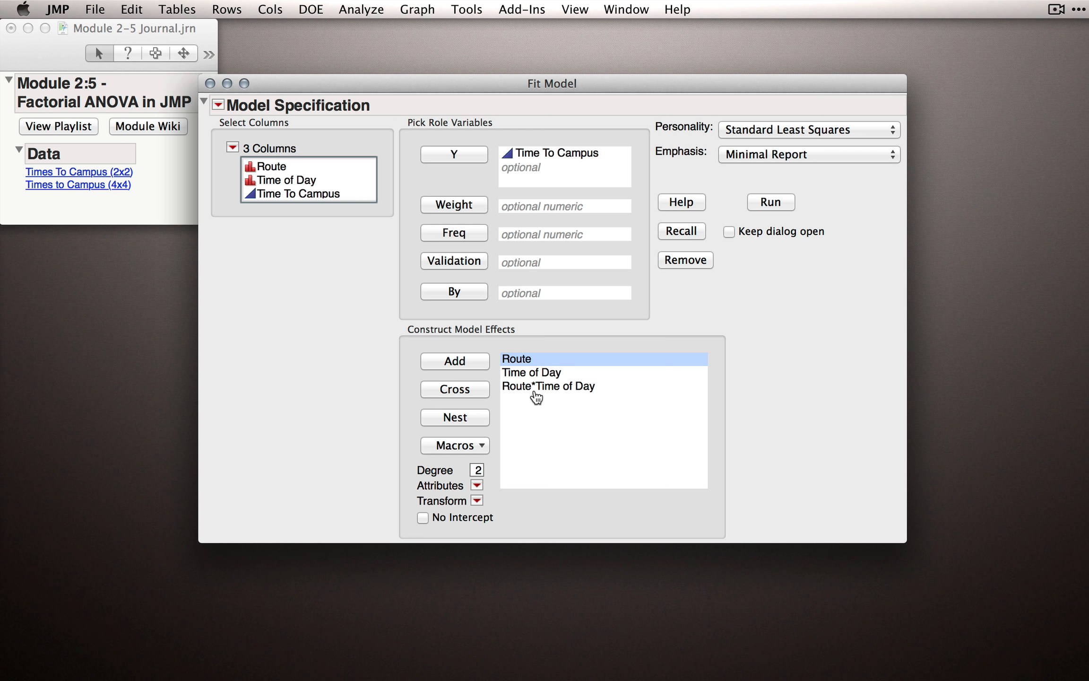
mouse_move(529, 406)
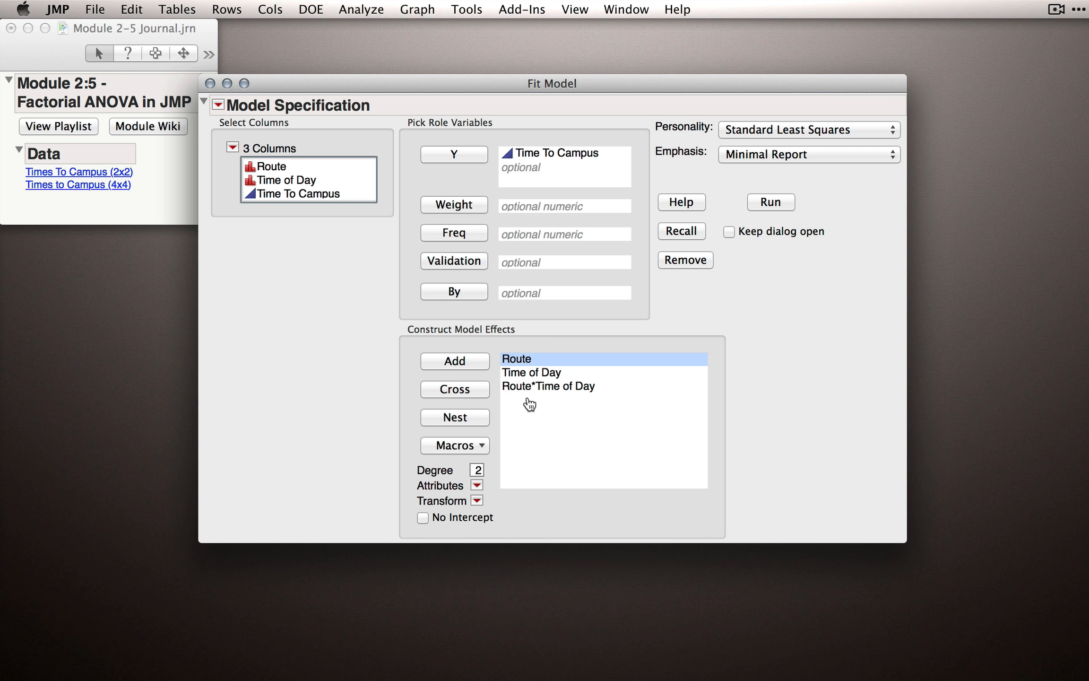
mouse_move(536, 422)
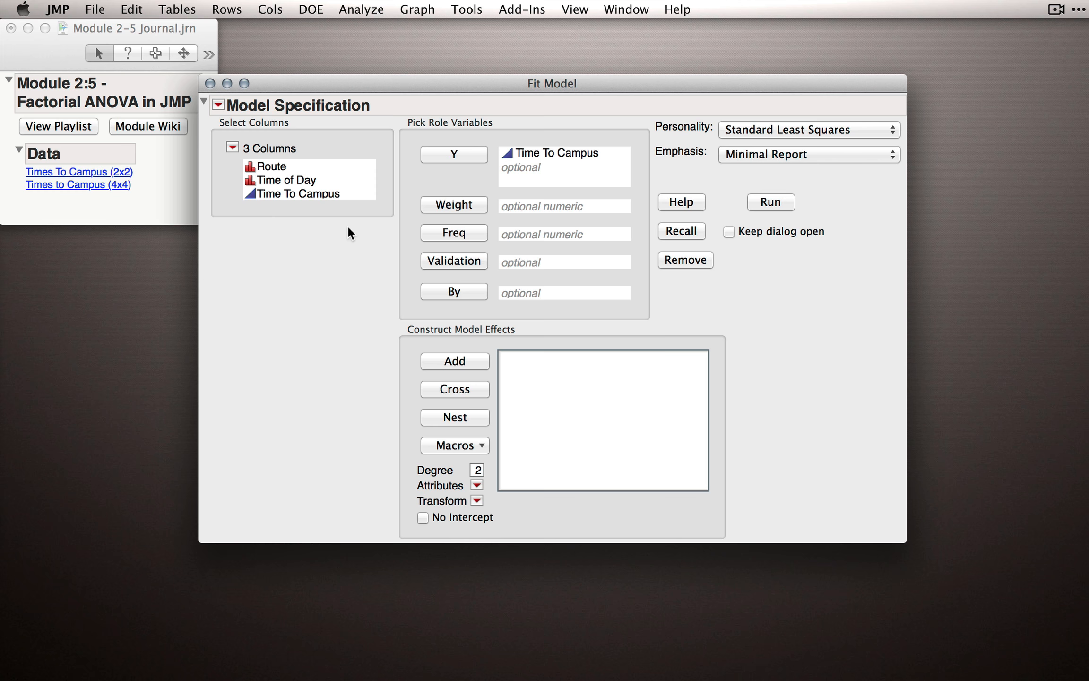
Select Route and Time of Day and show the effect macros list
click(279, 180)
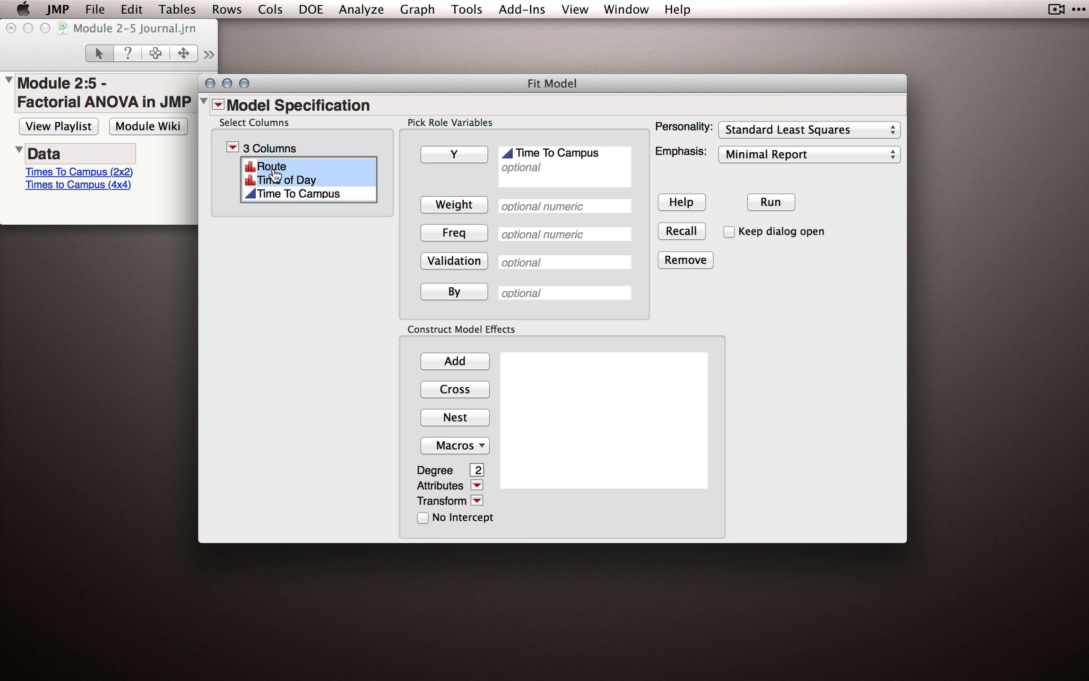
mouse_move(426, 424)
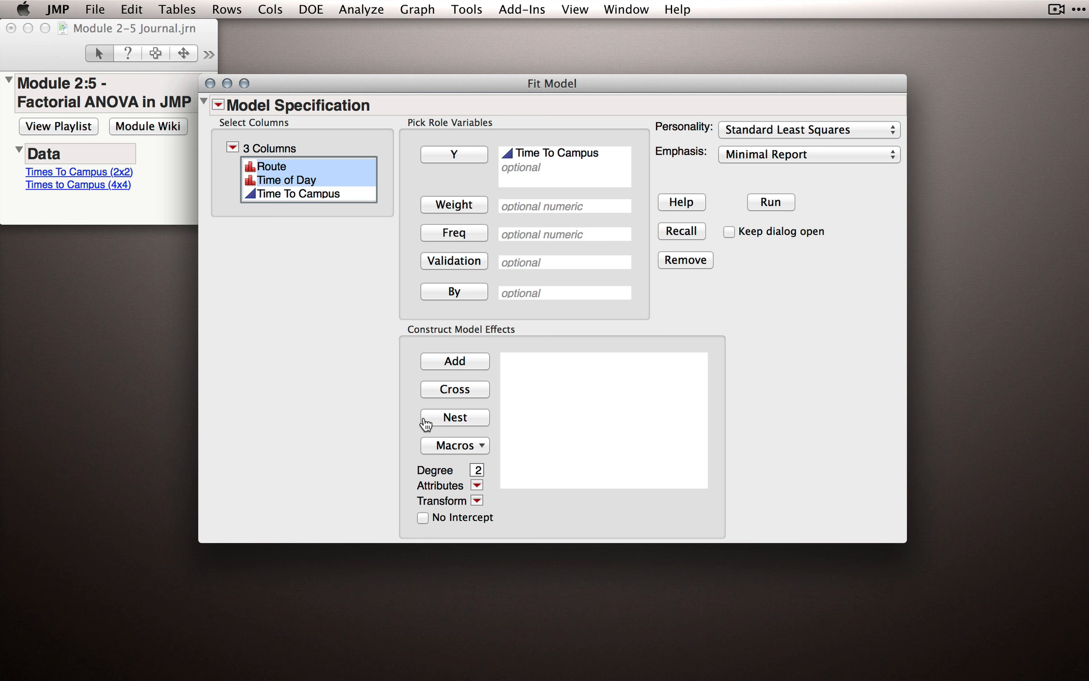
click(454, 446)
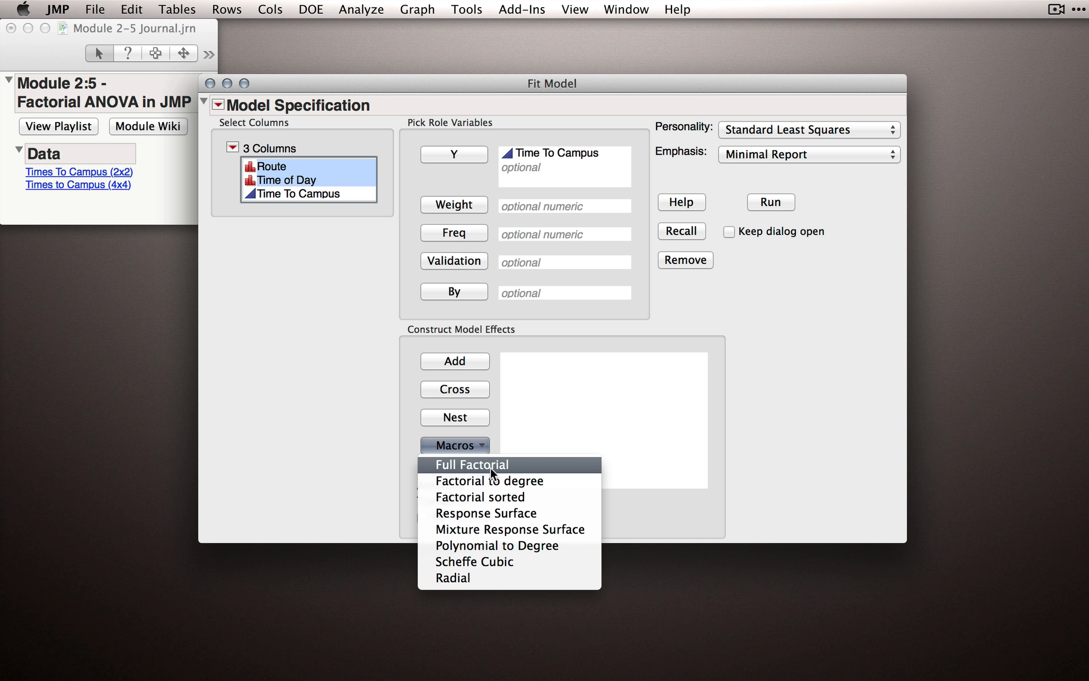
Build a Full Factorial of Route and Time of Day and run the model
click(472, 464)
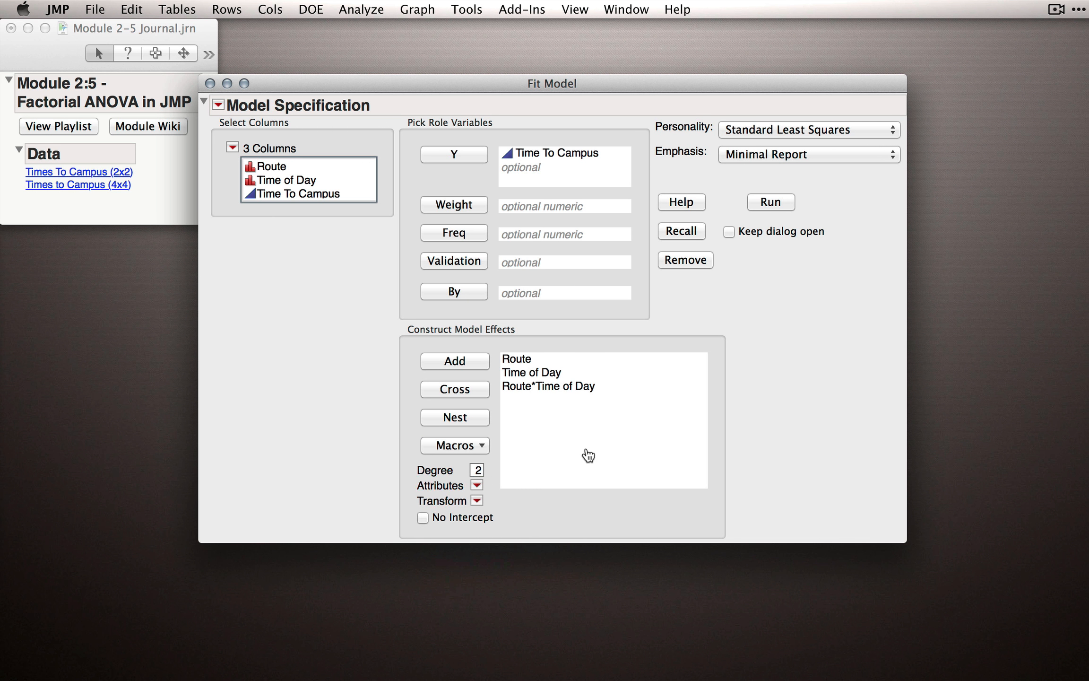
mouse_move(588, 444)
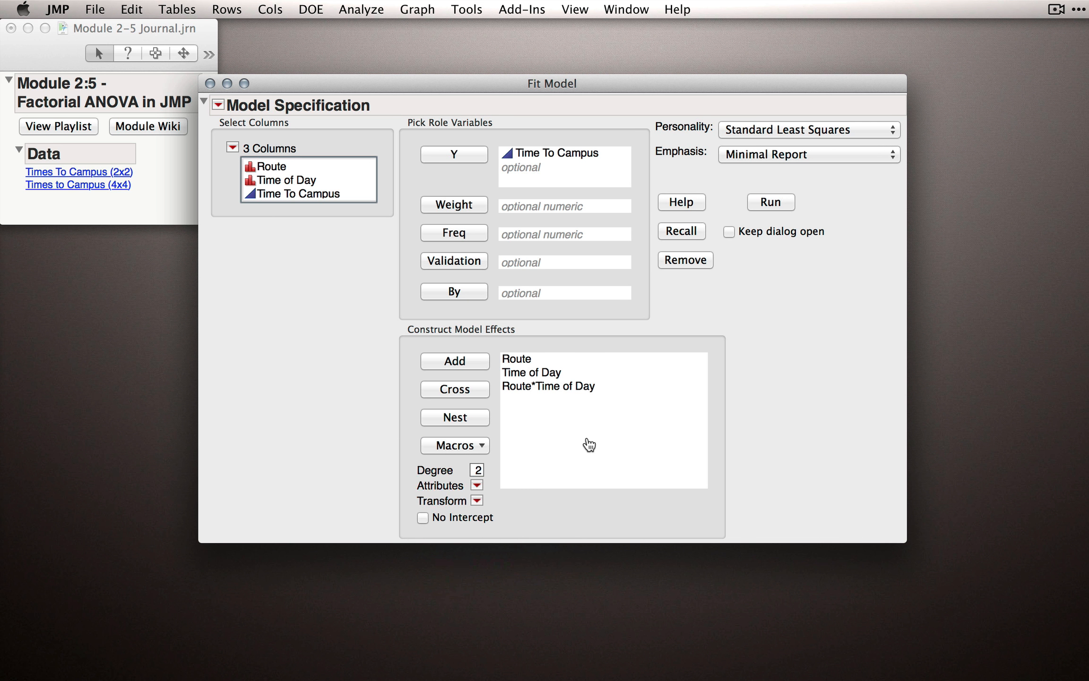
mouse_move(526, 408)
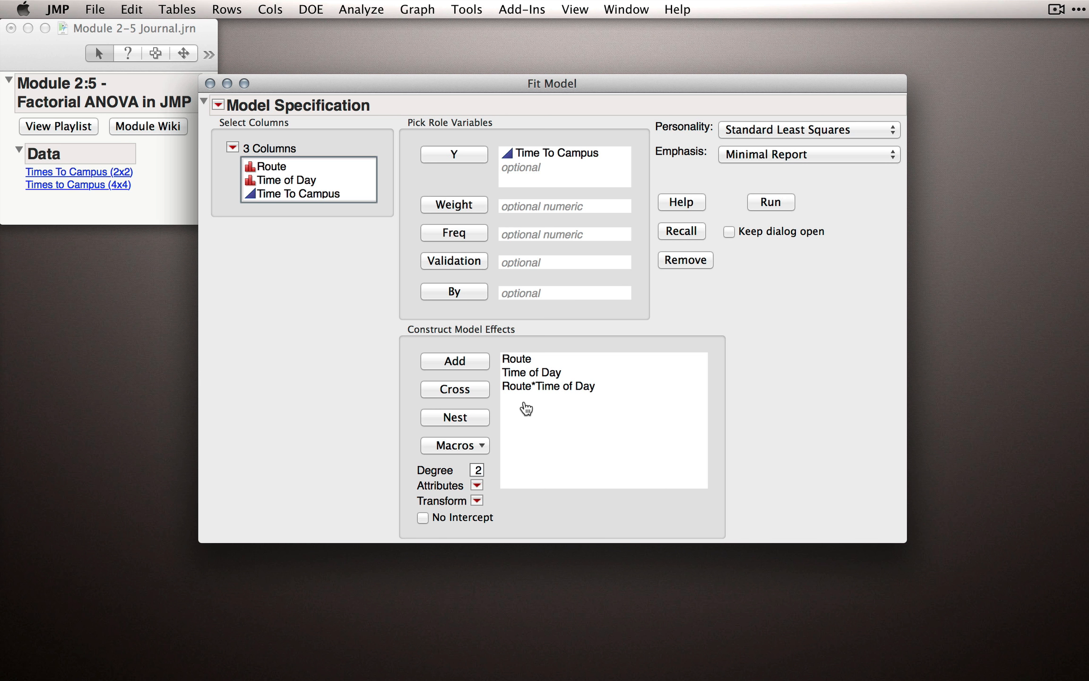
mouse_move(558, 406)
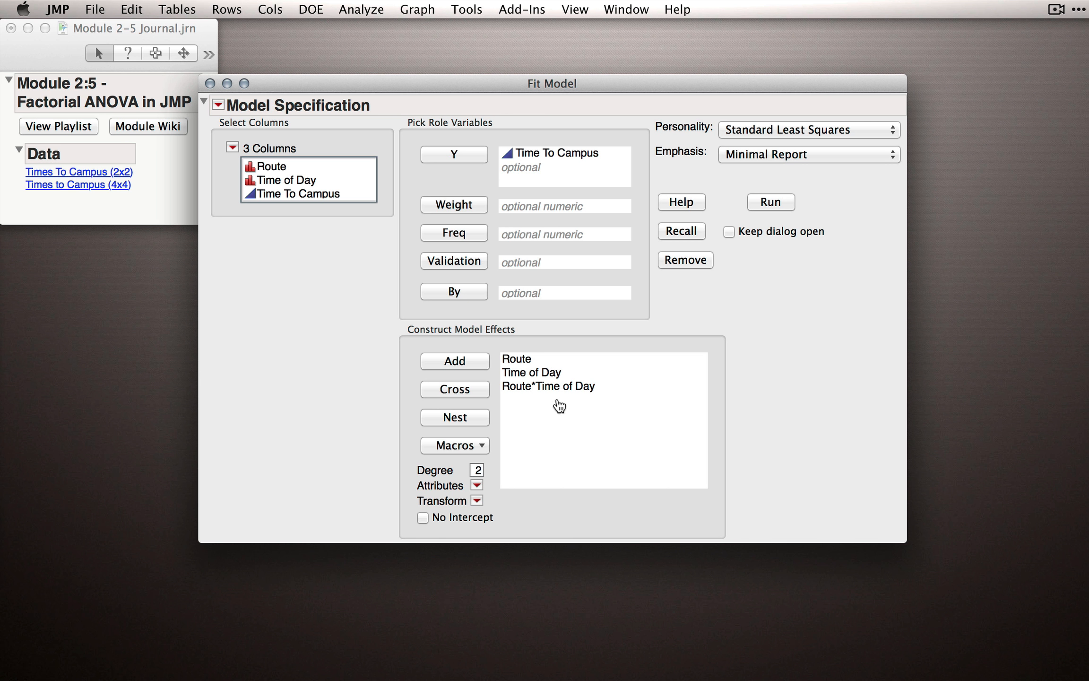
mouse_move(555, 408)
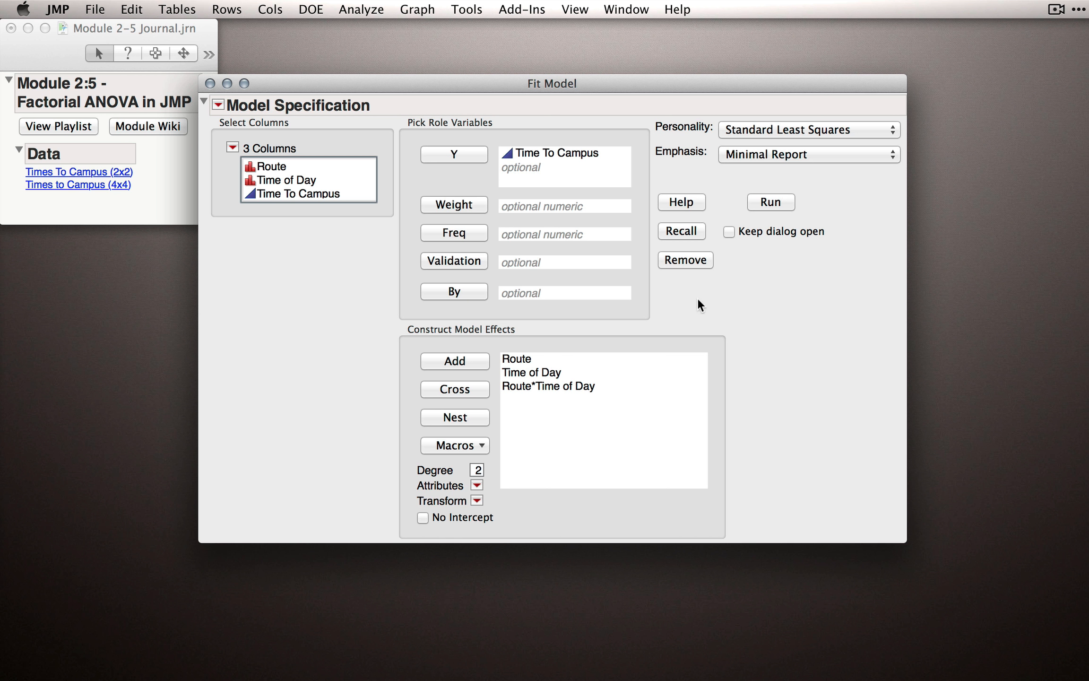
click(771, 202)
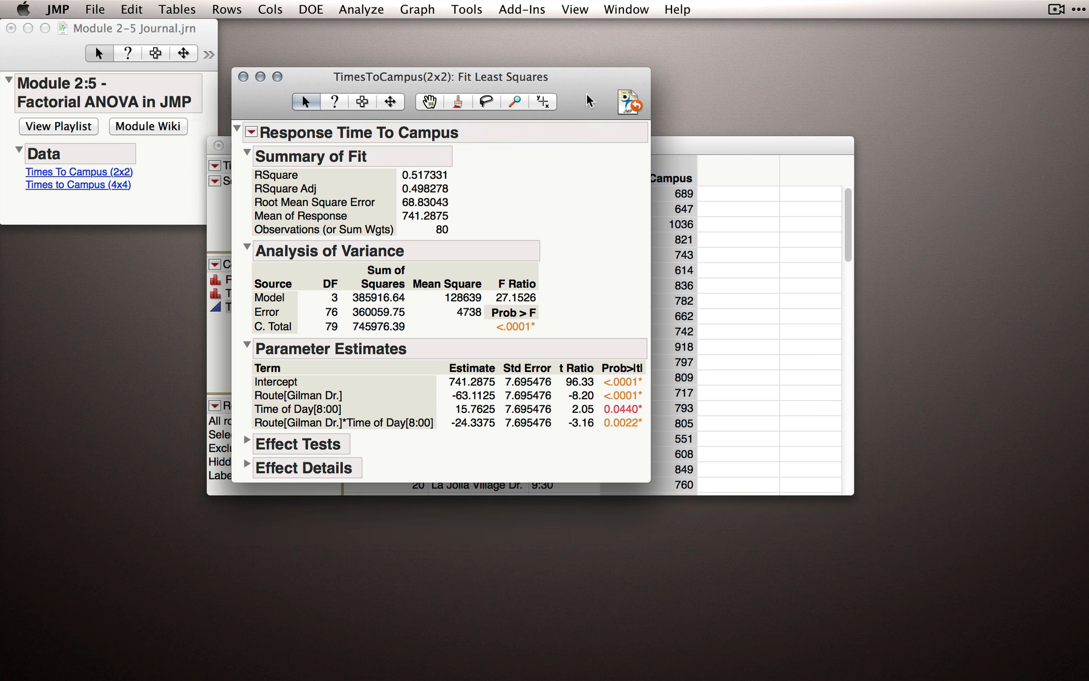
Expand Effect Tests to show F ratios for Route, Time of Day and interaction
drag(441, 77, 542, 70)
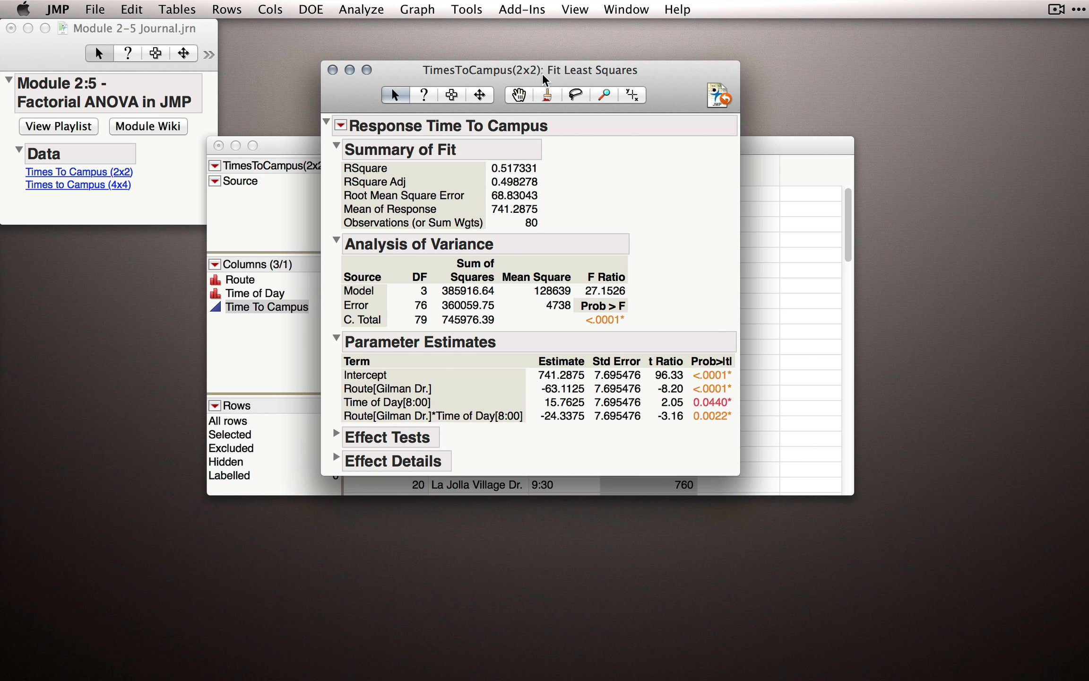
mouse_move(623, 204)
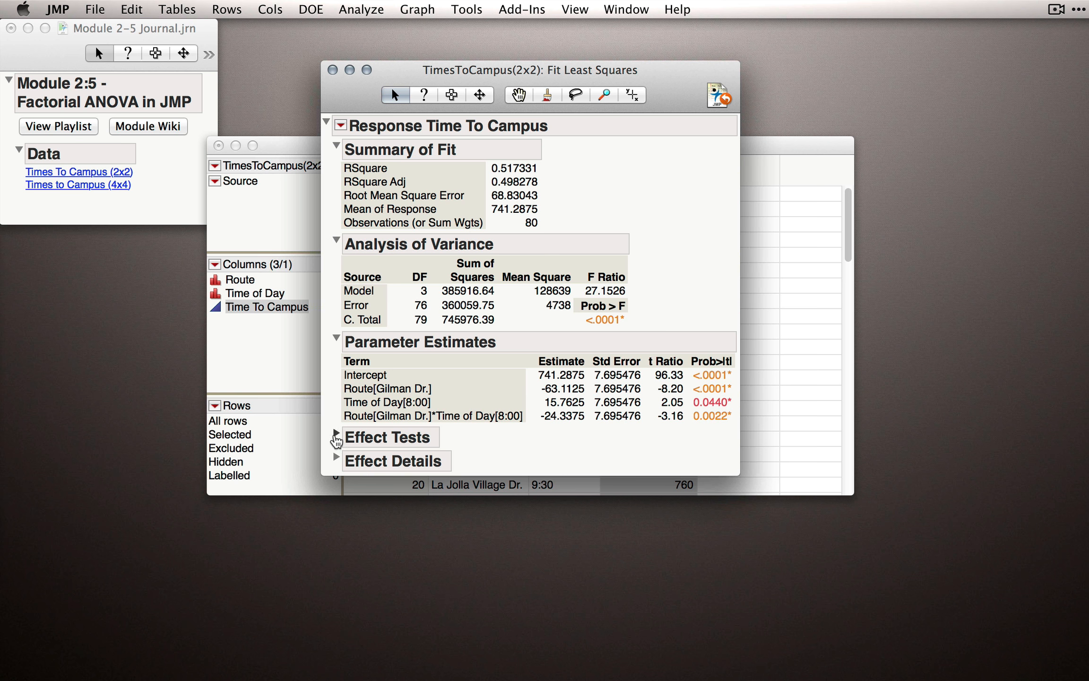
click(337, 437)
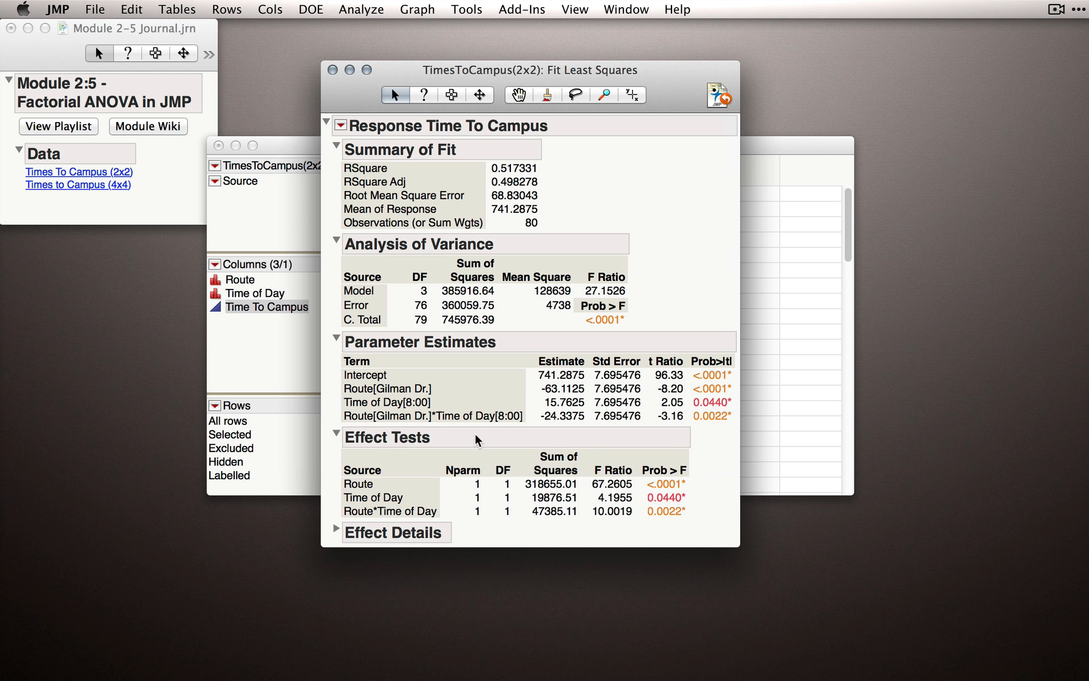